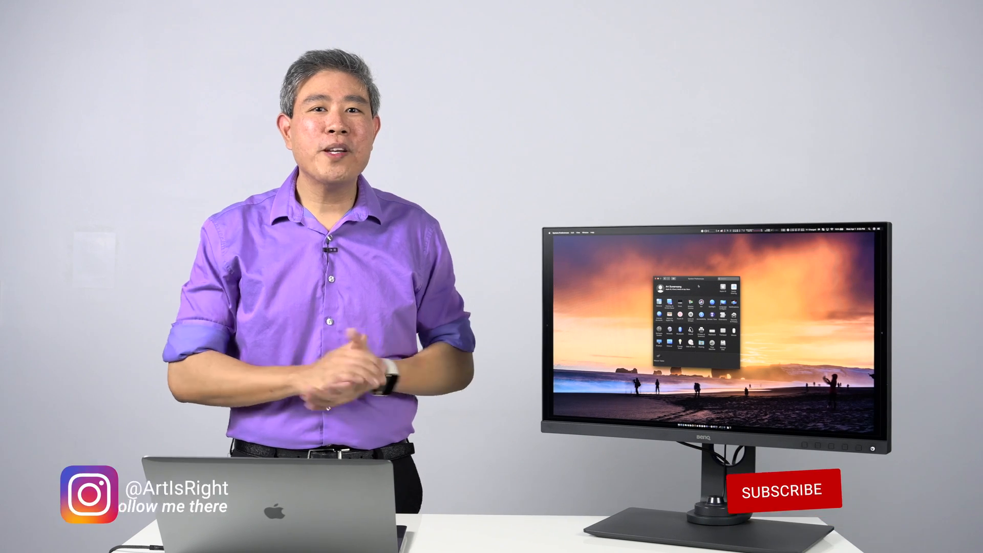
- Open the built-in Retina Display settings and turn off automatic brightness, leaving True Tone unchecked
{"action": "left_click", "coordinate": [781, 491]}
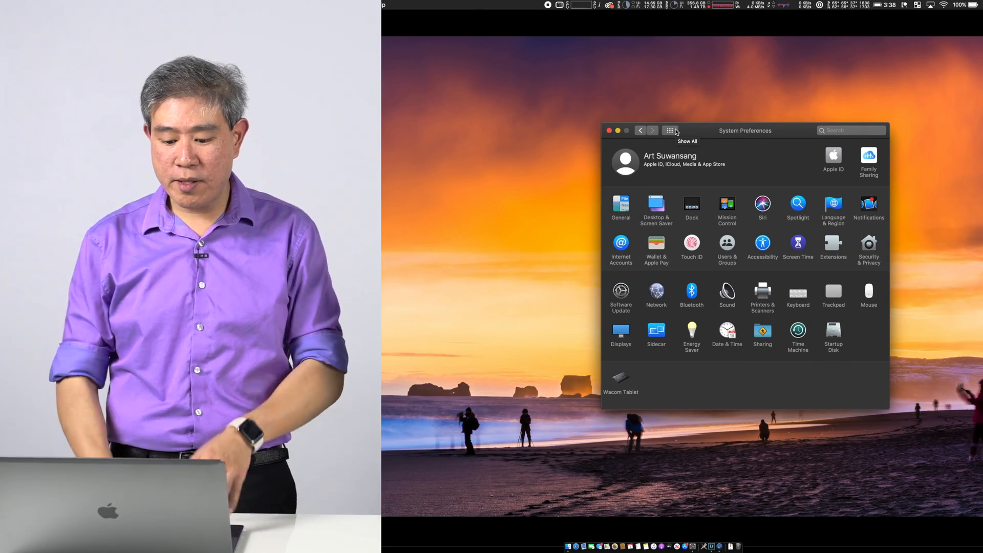
{"action": "left_click", "coordinate": [620, 334]}
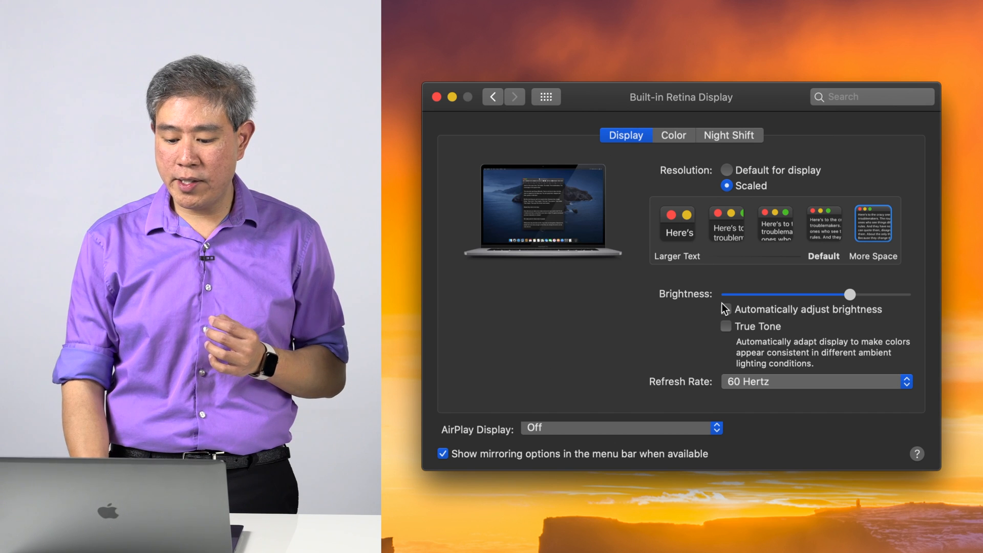
{"action": "left_click", "coordinate": [726, 311]}
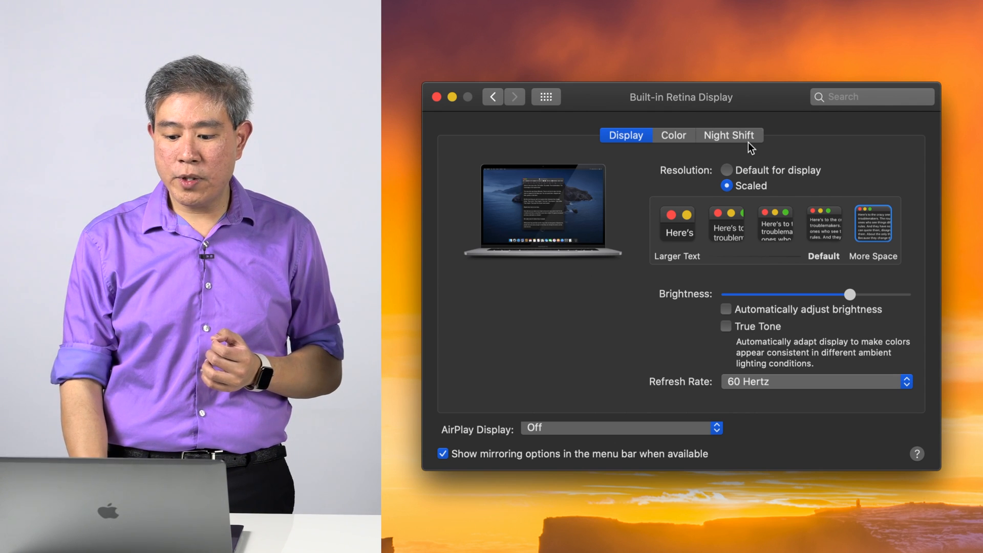
- Confirm the built-in display's Night Shift schedule is Off and 'Turn On Until Tomorrow' is unchecked
{"action": "left_click", "coordinate": [729, 135]}
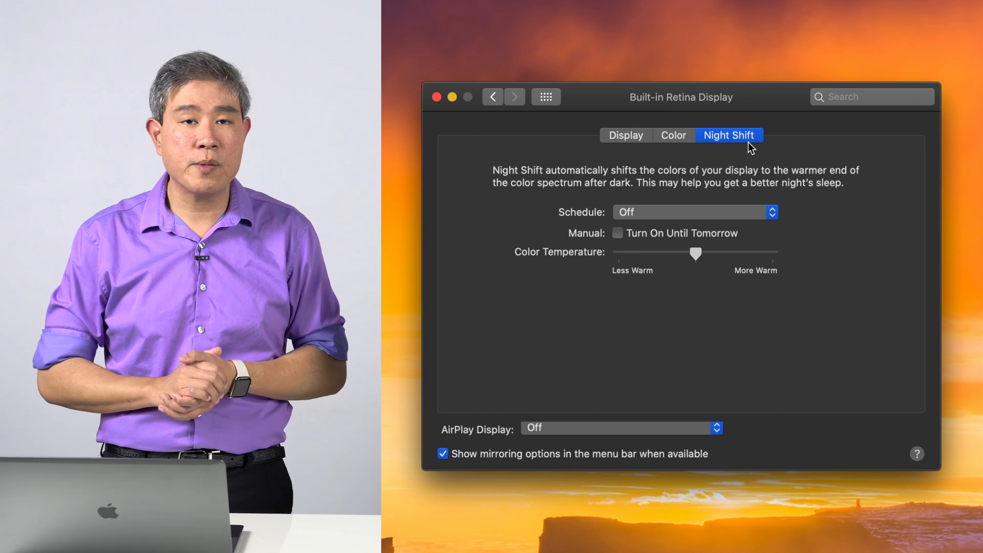
{"action": "left_click", "coordinate": [626, 135]}
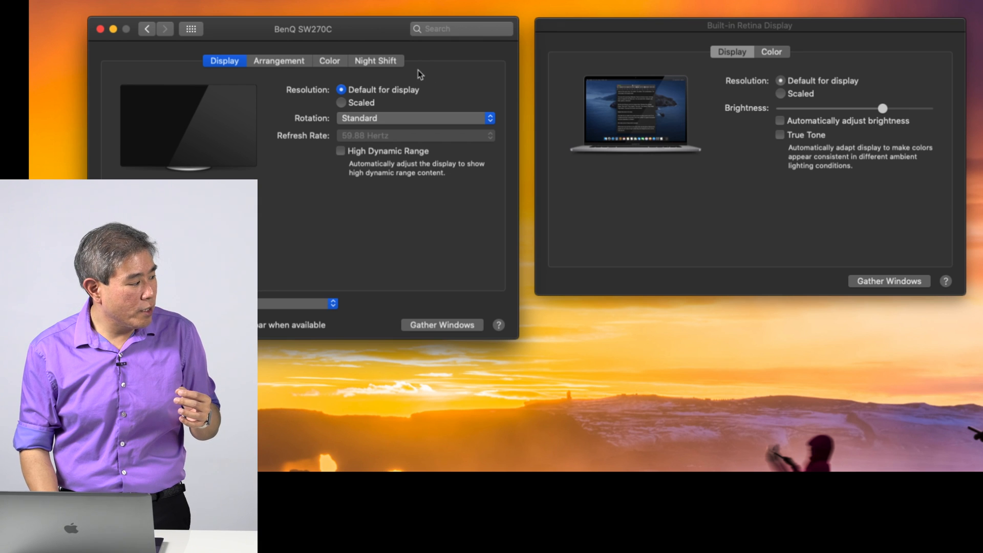
{"action": "mouse_move", "coordinate": [297, 124]}
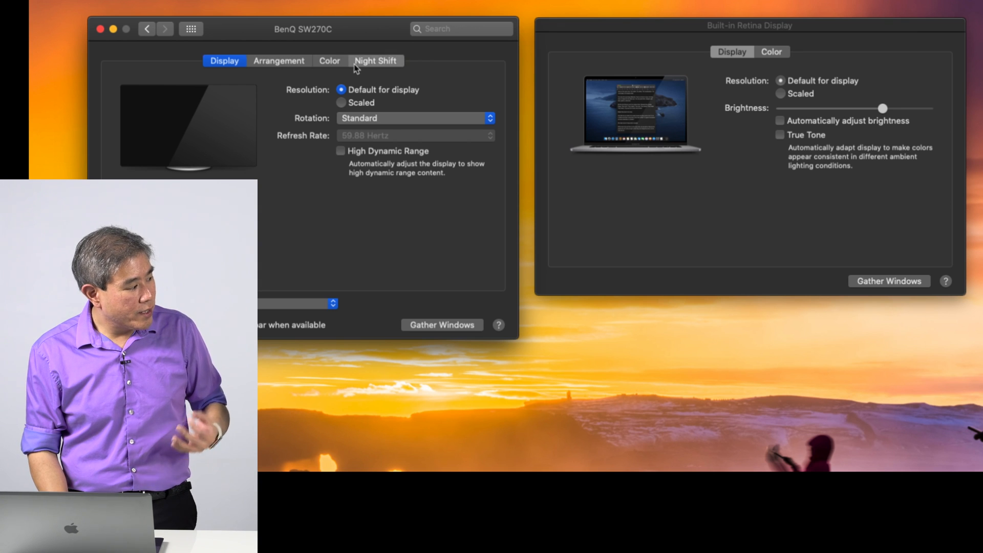
- Show the BenQ SW270C's Night Shift tab and confirm Schedule is Off
{"action": "left_click", "coordinate": [375, 60]}
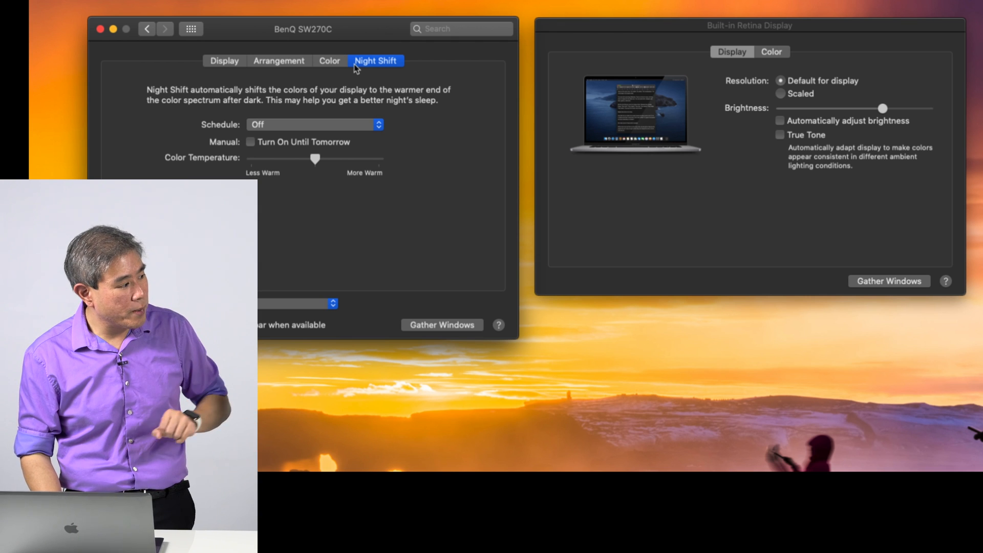
{"action": "mouse_move", "coordinate": [633, 77]}
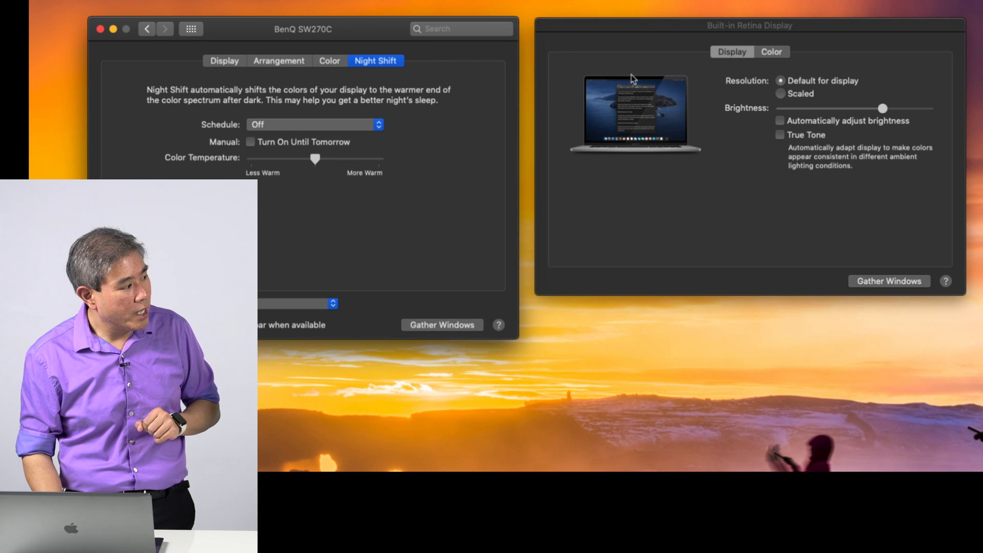